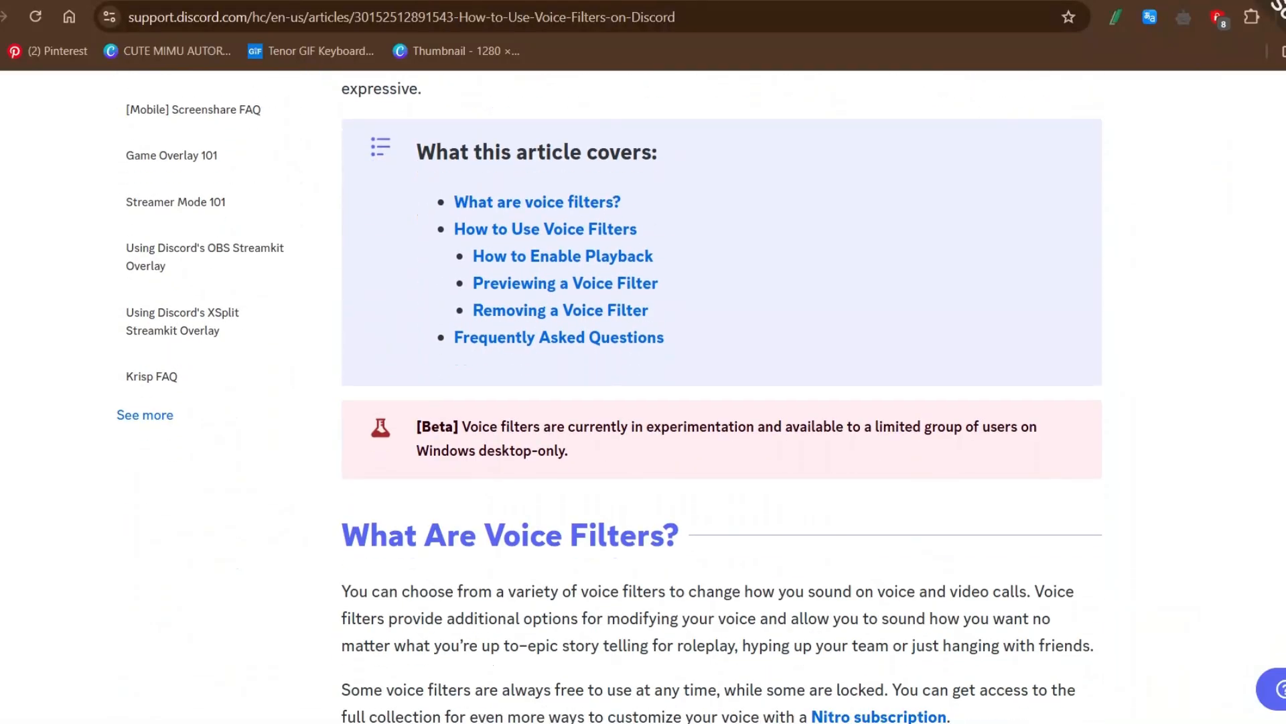
Step: Scroll the 'How to Use Voice Filters on Discord' article down to the playback section
scroll(down, 3)
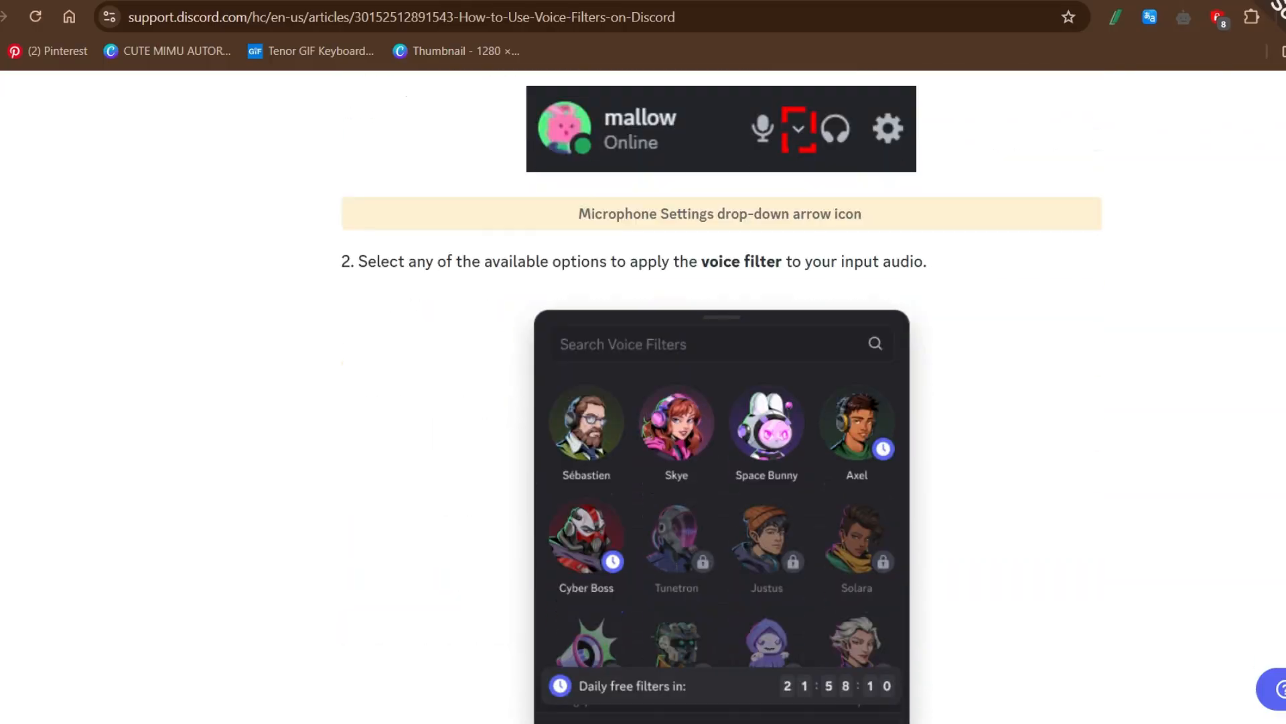
scroll(down, 3)
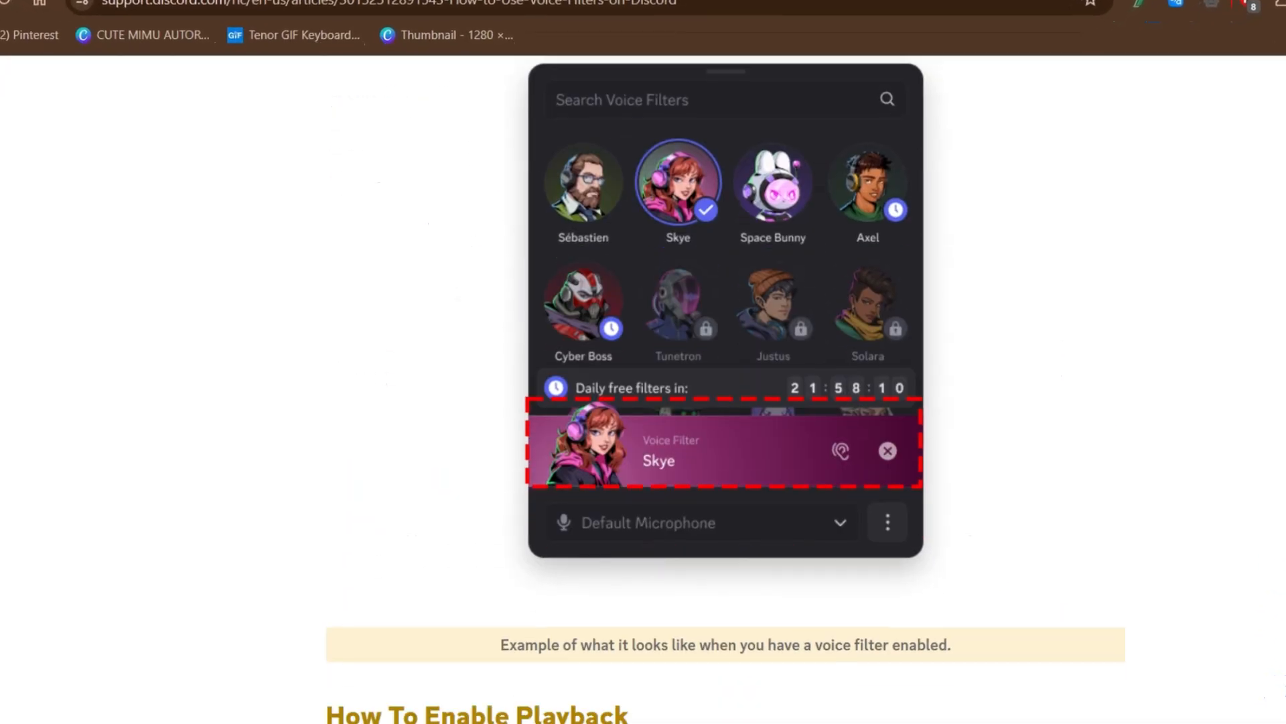
scroll(down, 3)
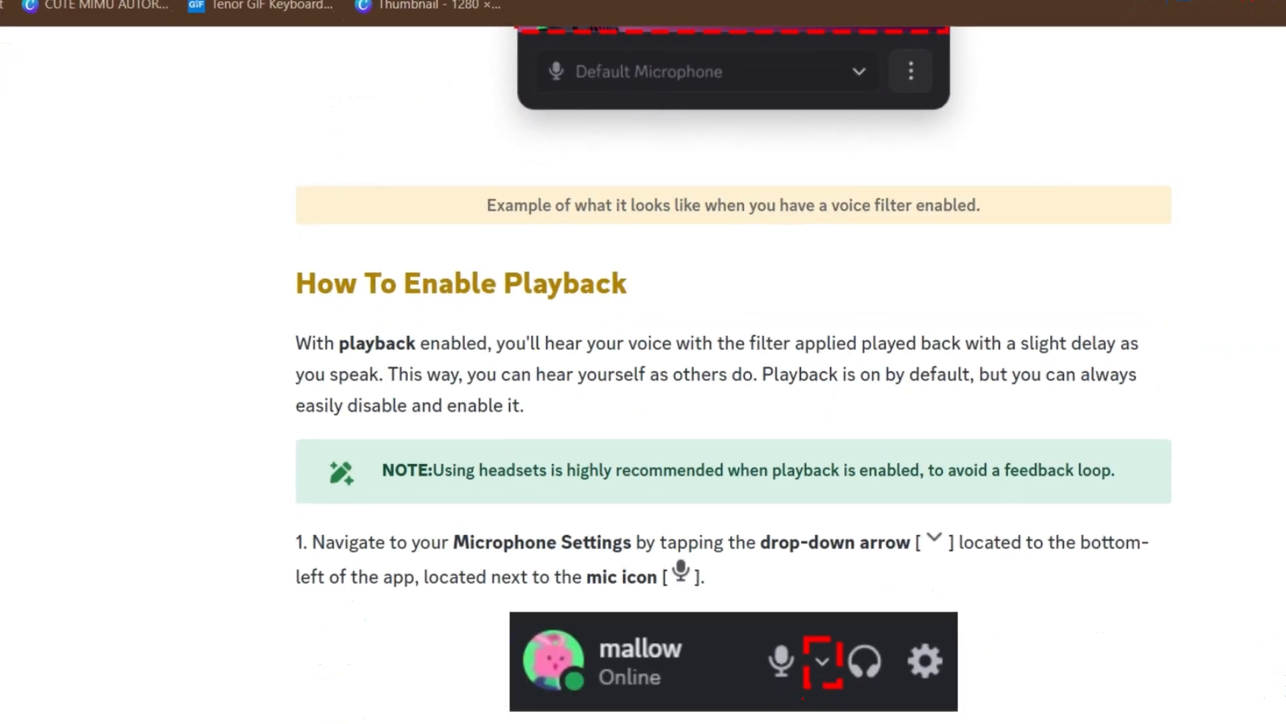
scroll(down, 3)
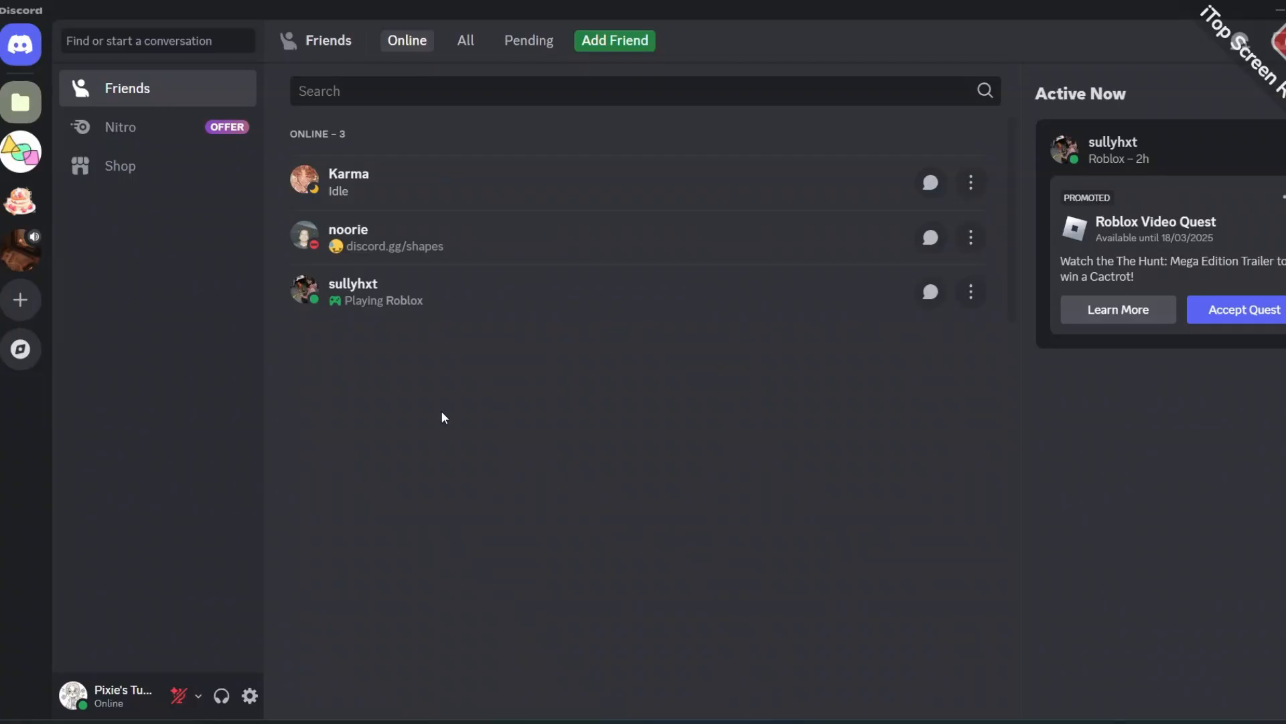
mouse_move(425, 465)
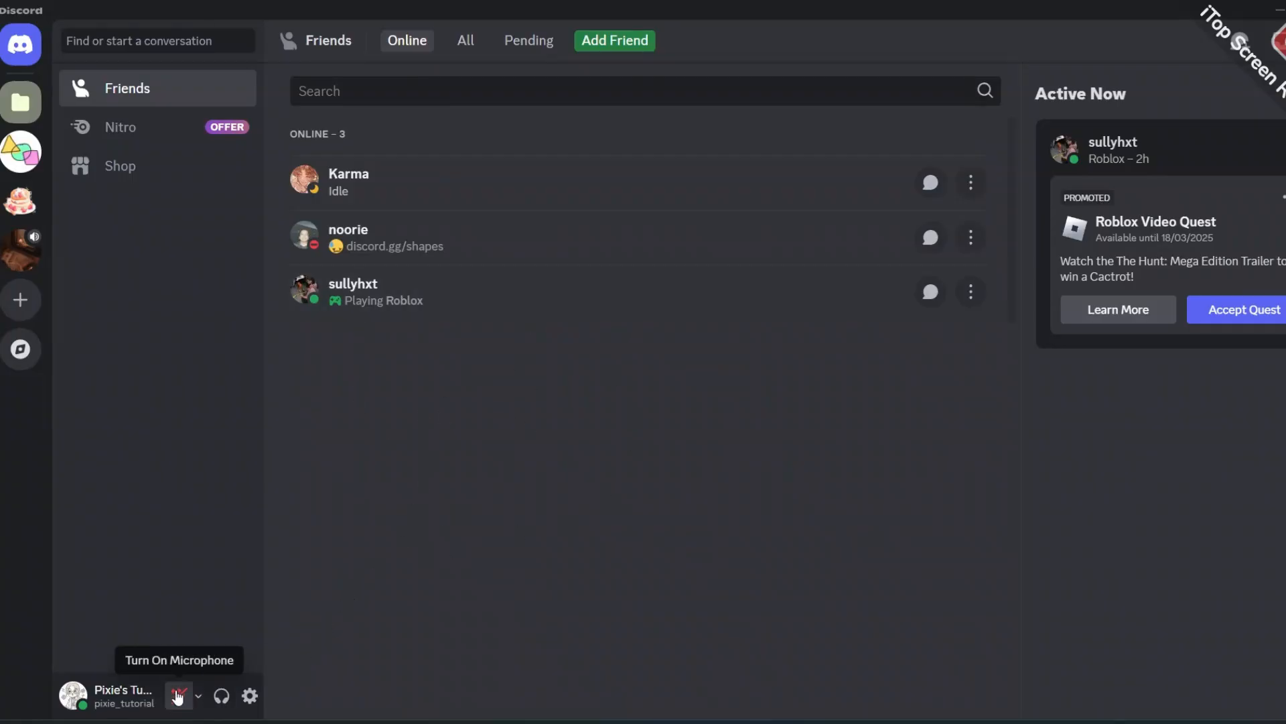
Step: Open the voice filter popup from the arrow beside the bottom-left microphone icon
click(177, 695)
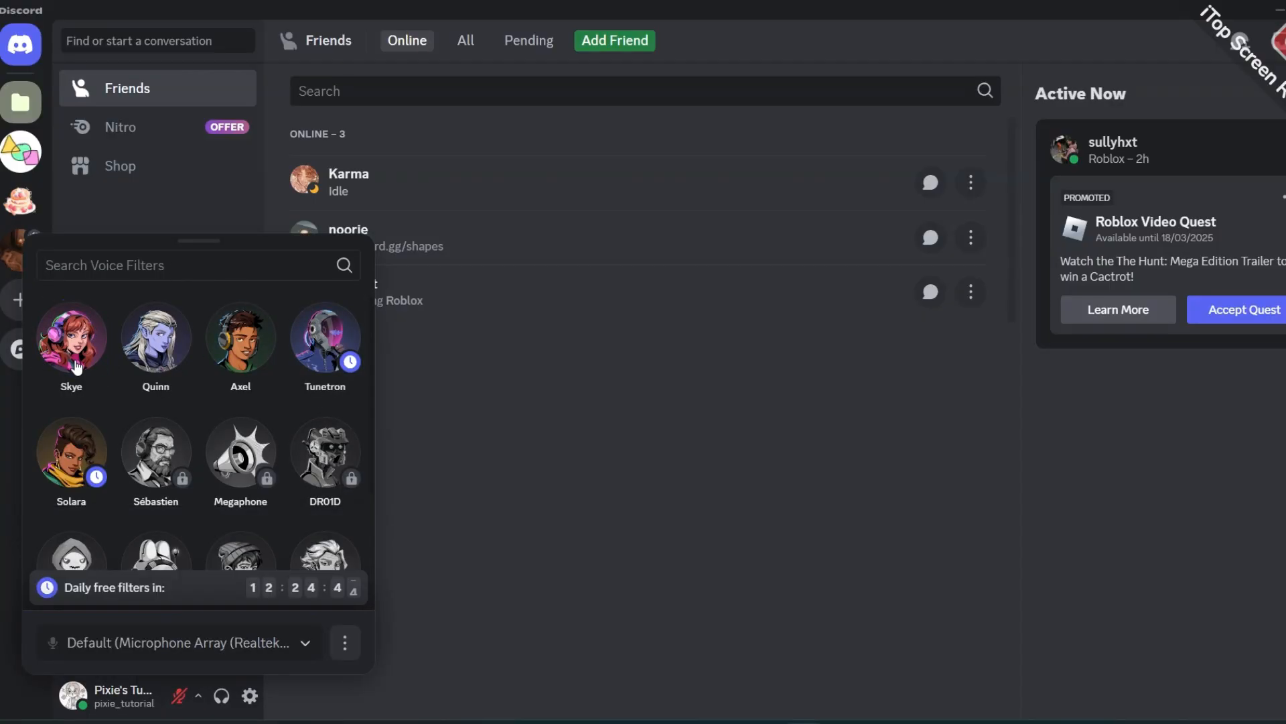
Step: Cycle through the Skye, Quinn, Axel and Tunetron filter avatars, then toggle Skye again
click(70, 337)
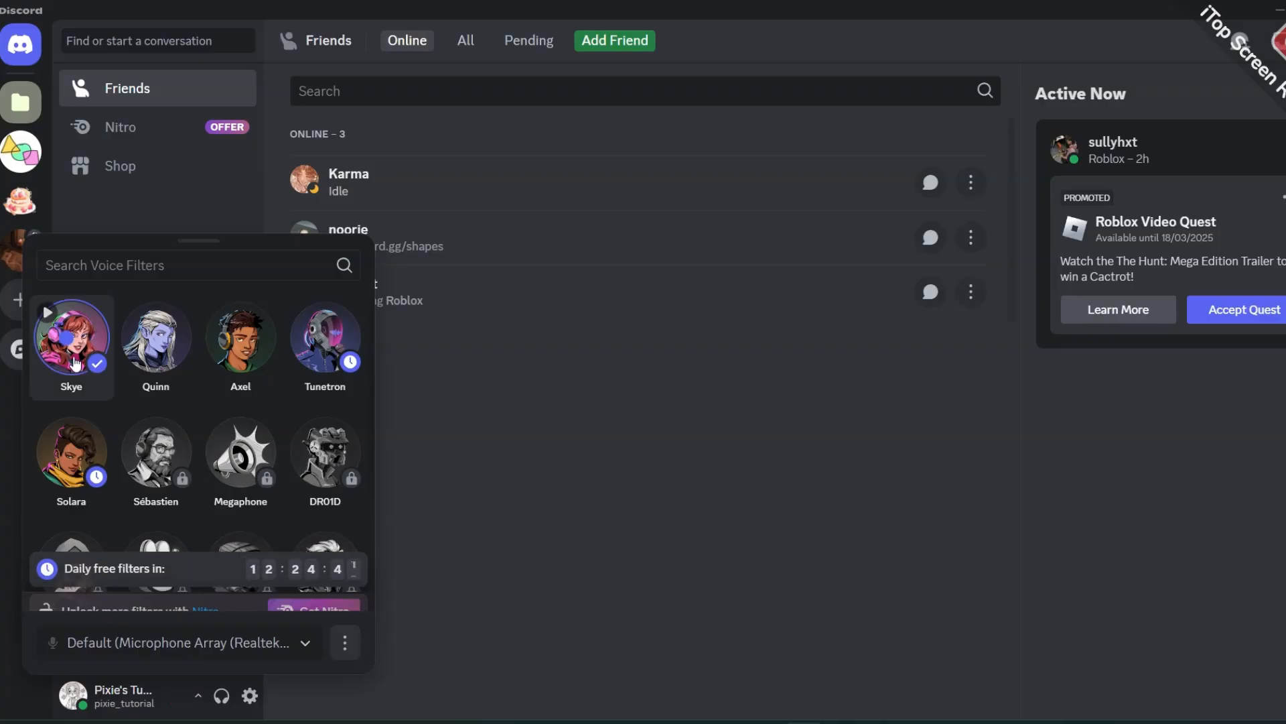
click(71, 336)
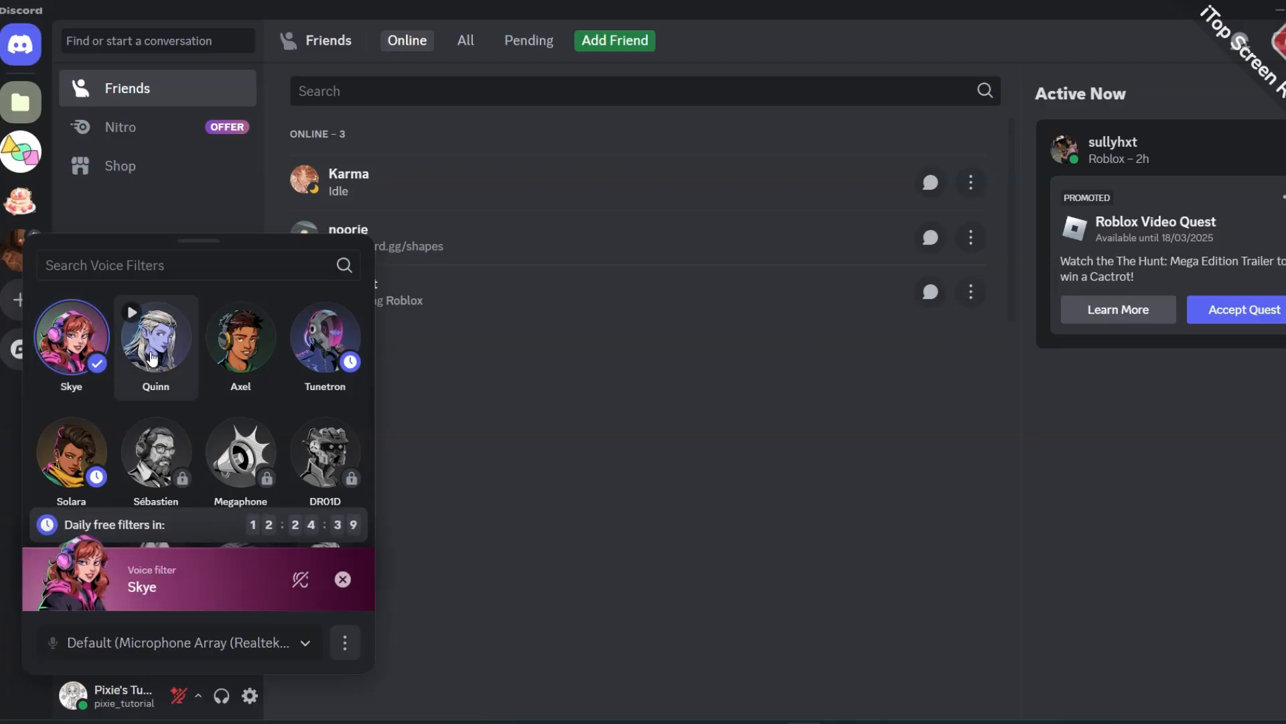
click(155, 336)
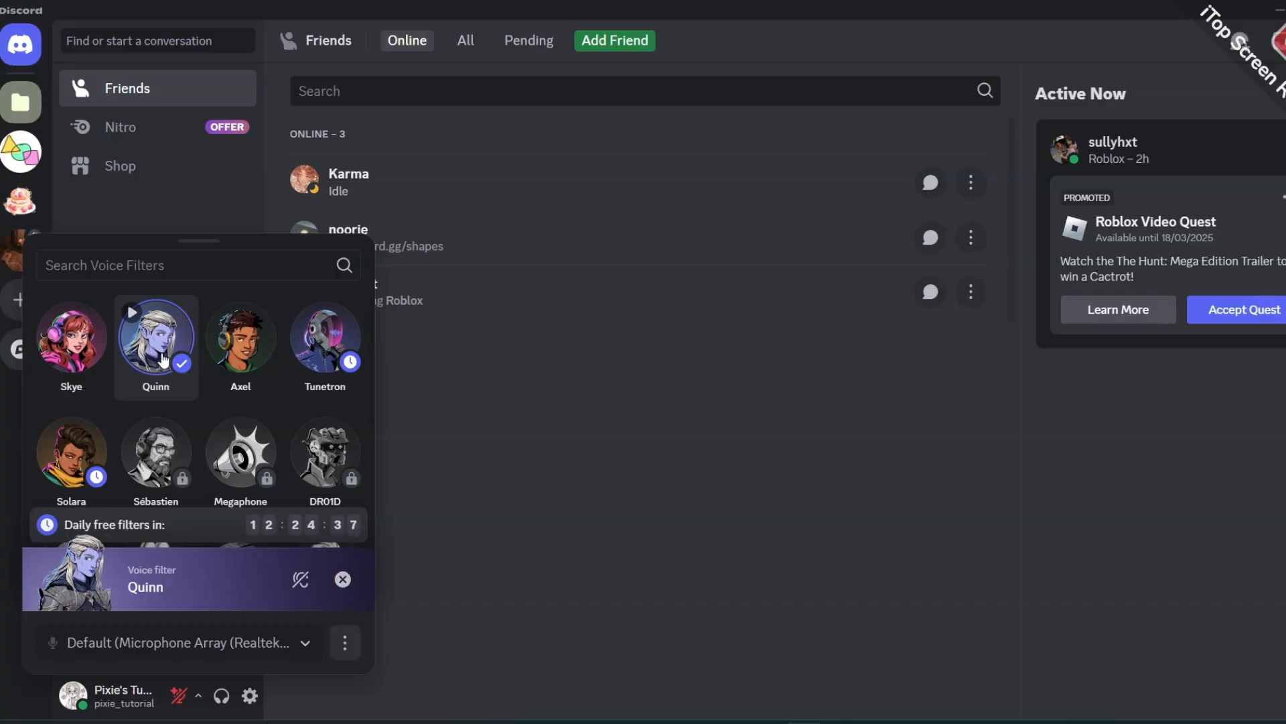
click(241, 337)
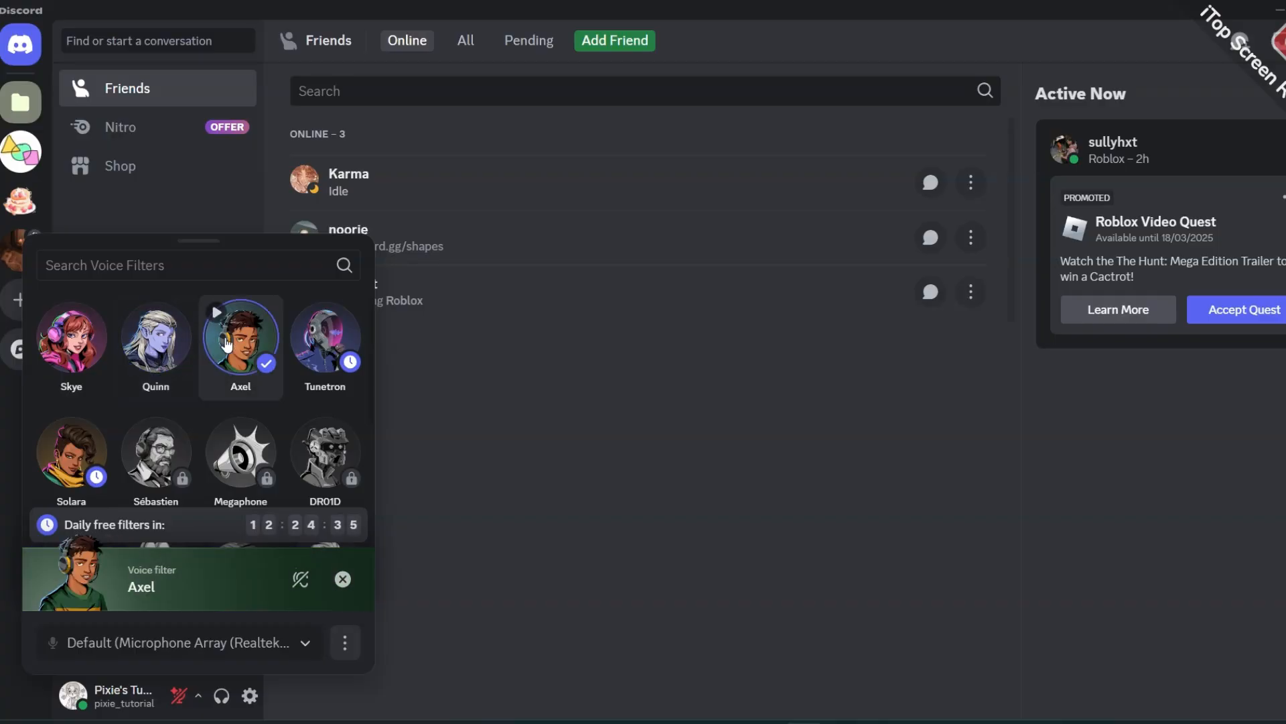
click(325, 336)
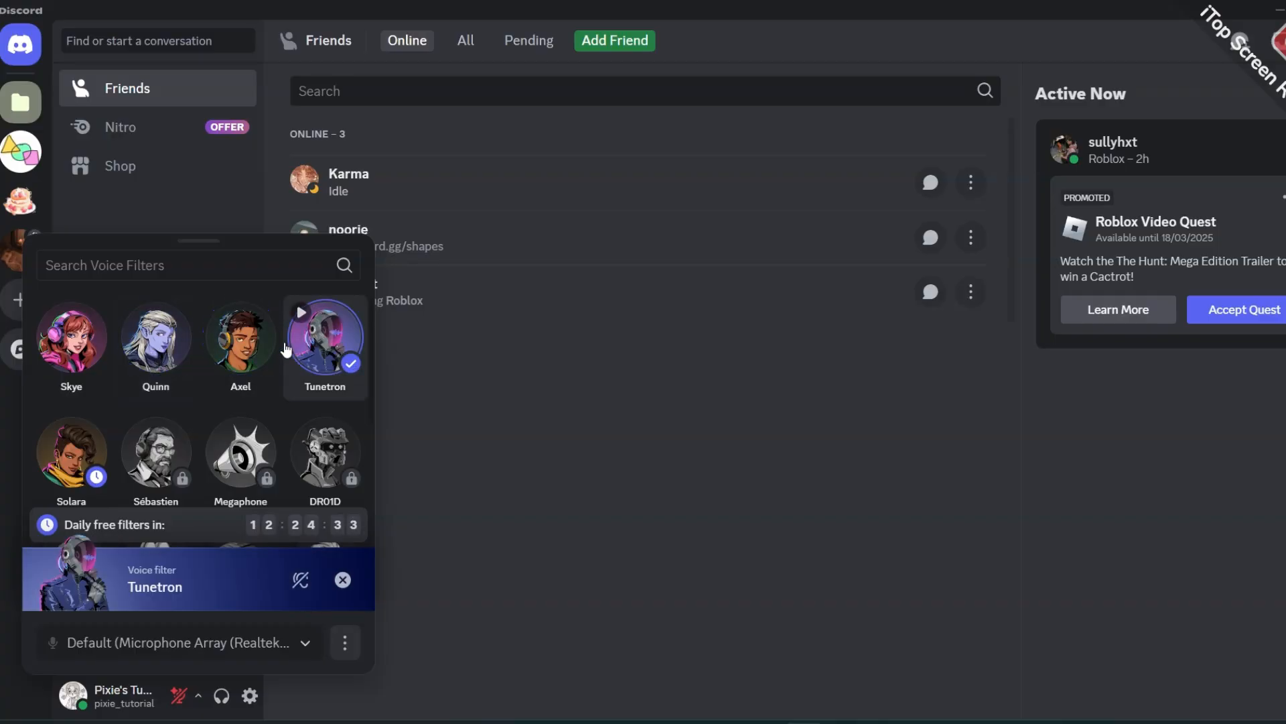
click(71, 336)
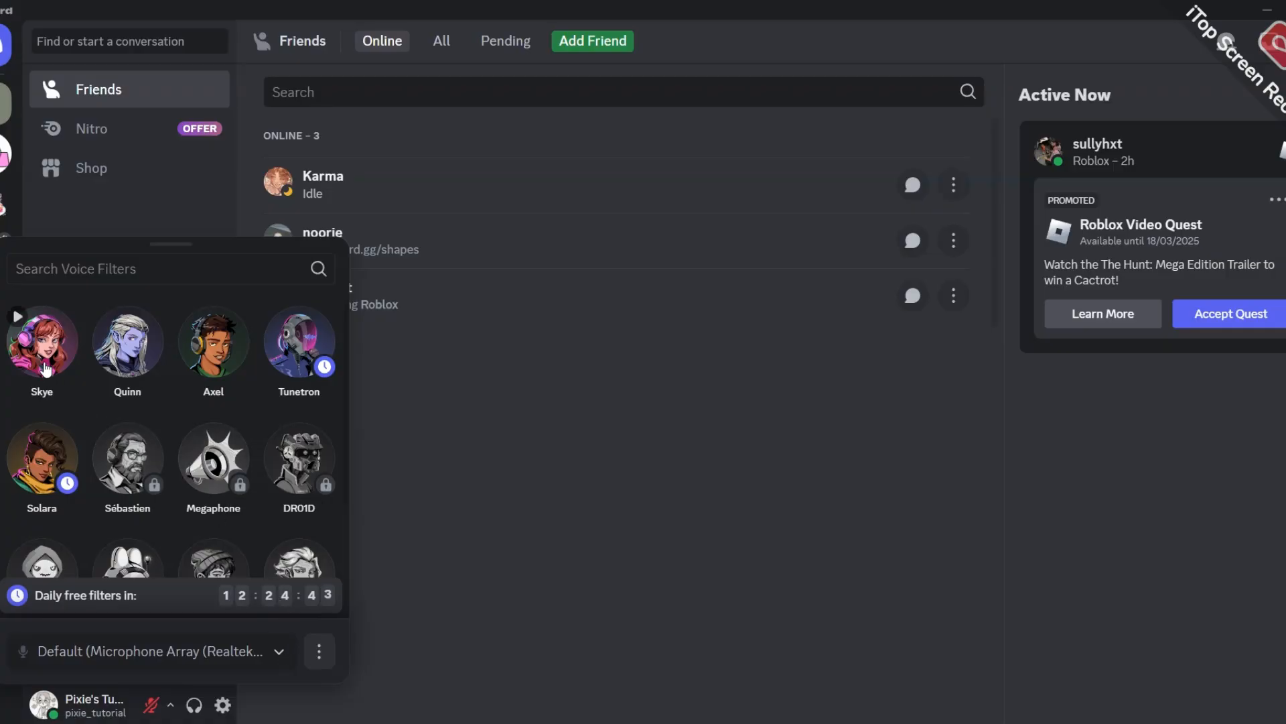
Step: Reapply Skye, Quinn and Axel in turn, finishing with Tunetron as the active filter
click(41, 342)
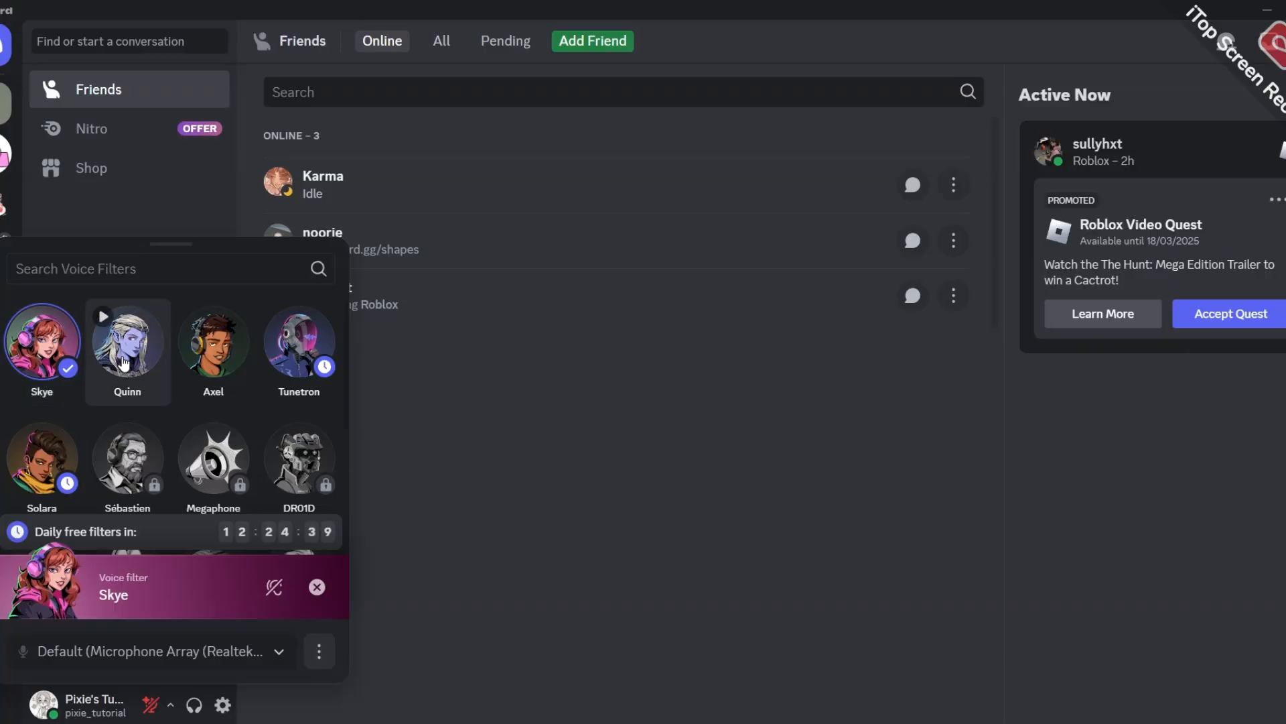
click(128, 340)
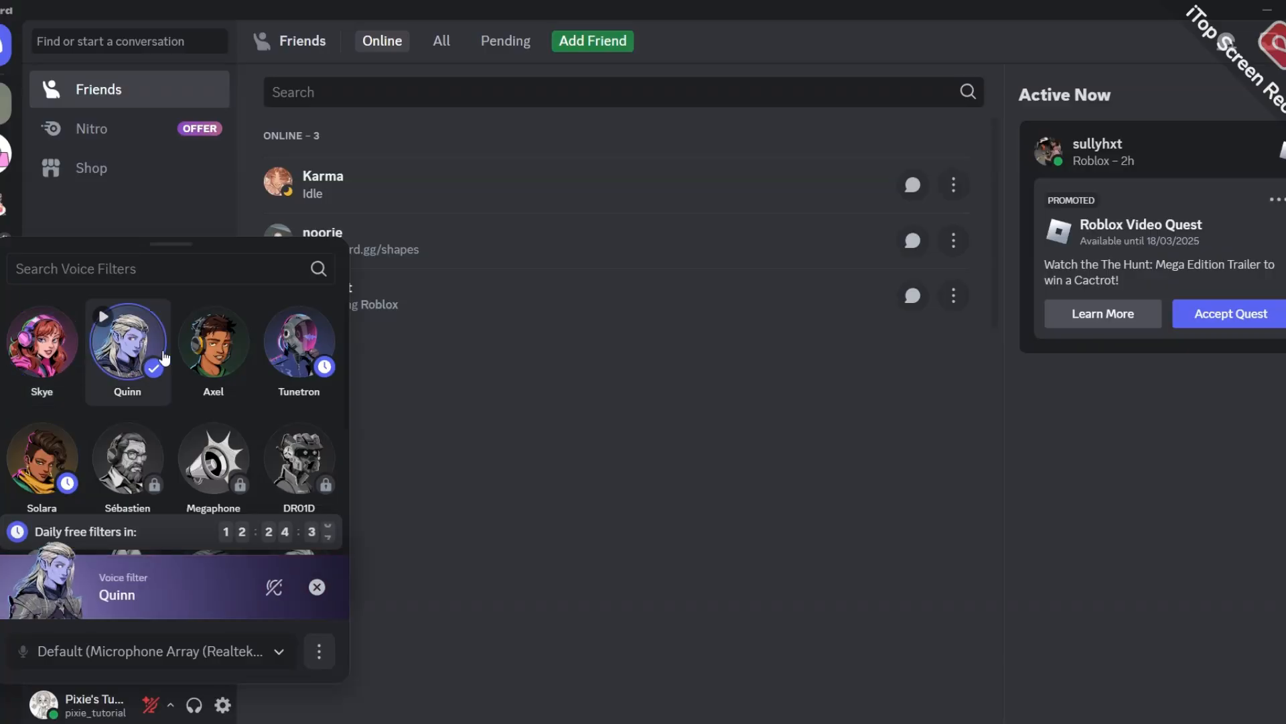
click(213, 340)
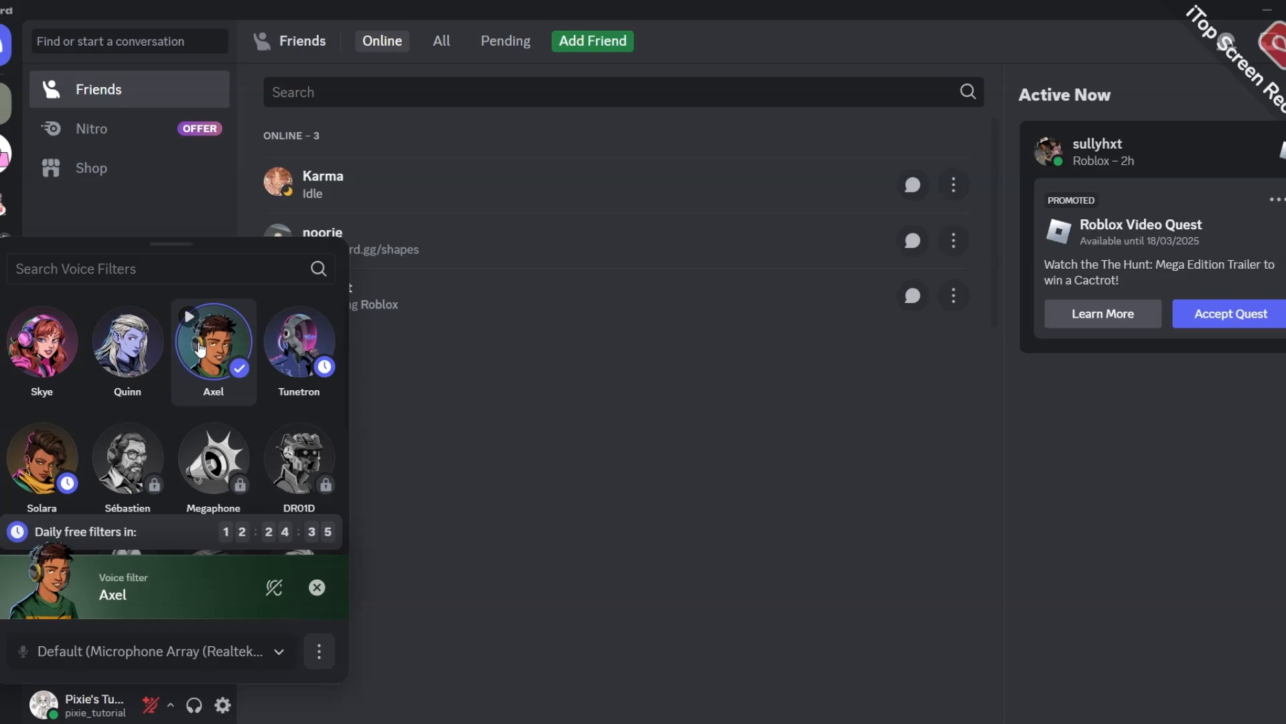
click(299, 340)
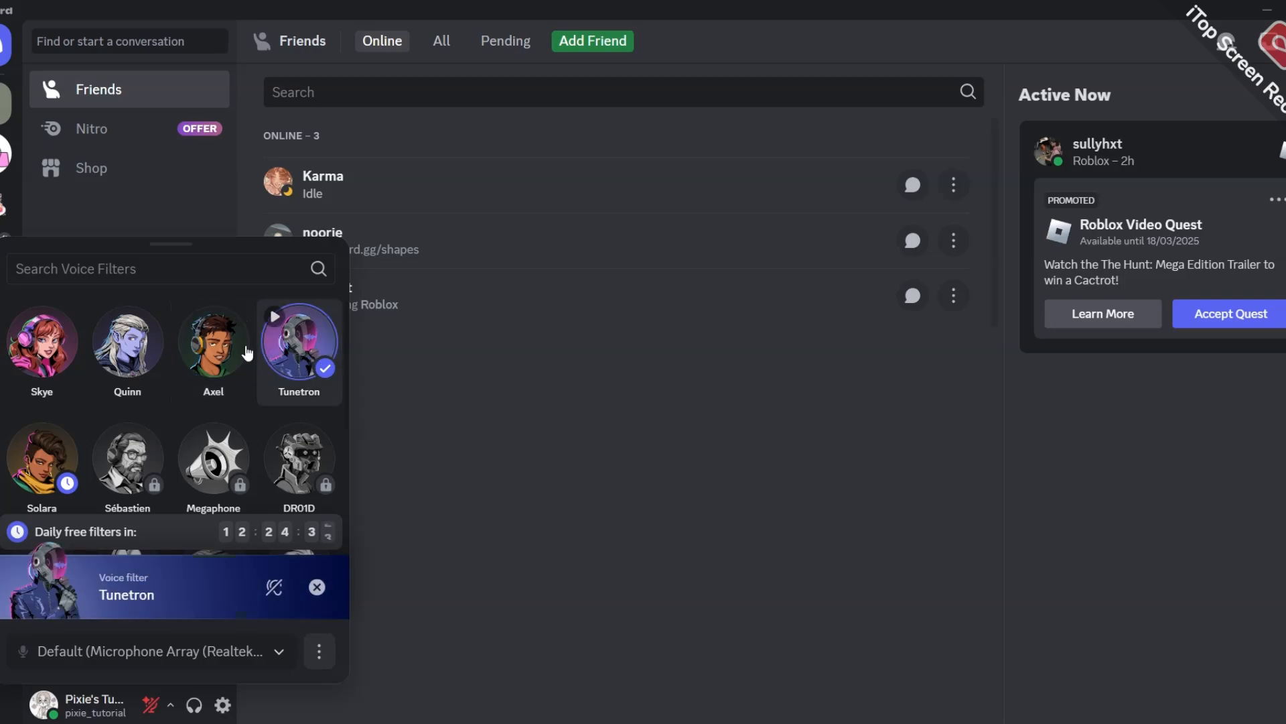